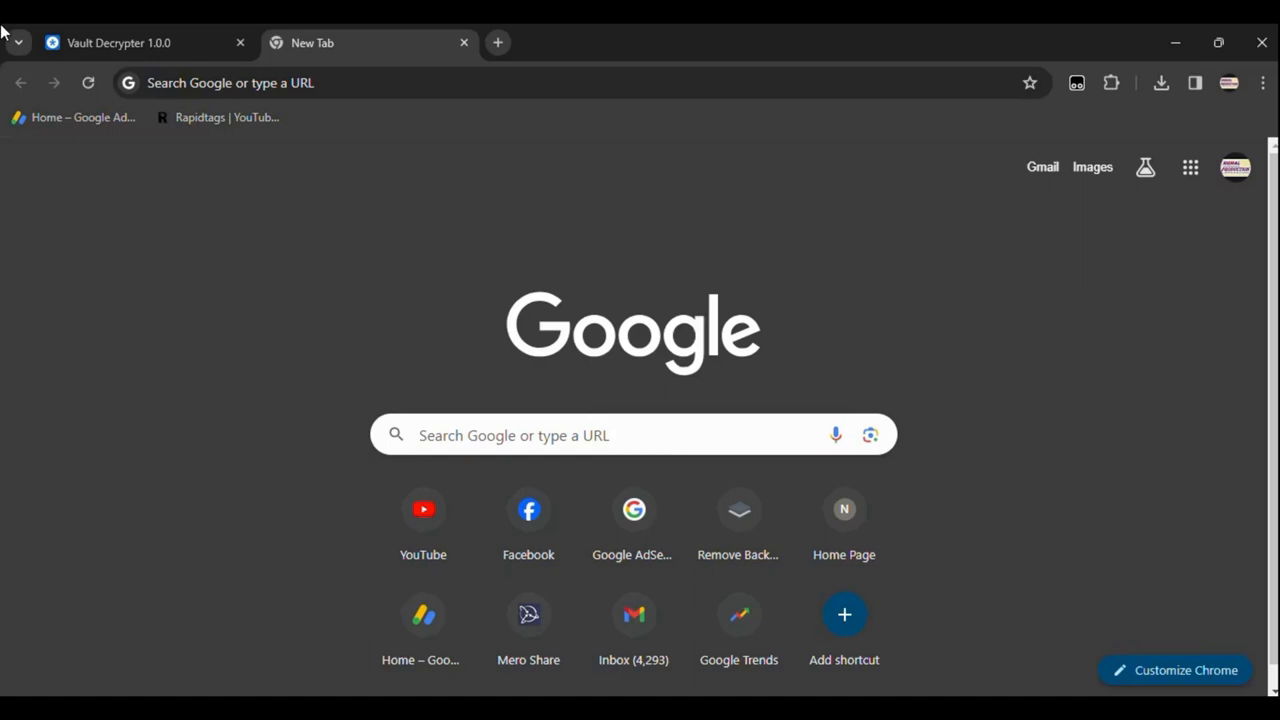
mouse_move(855, 262)
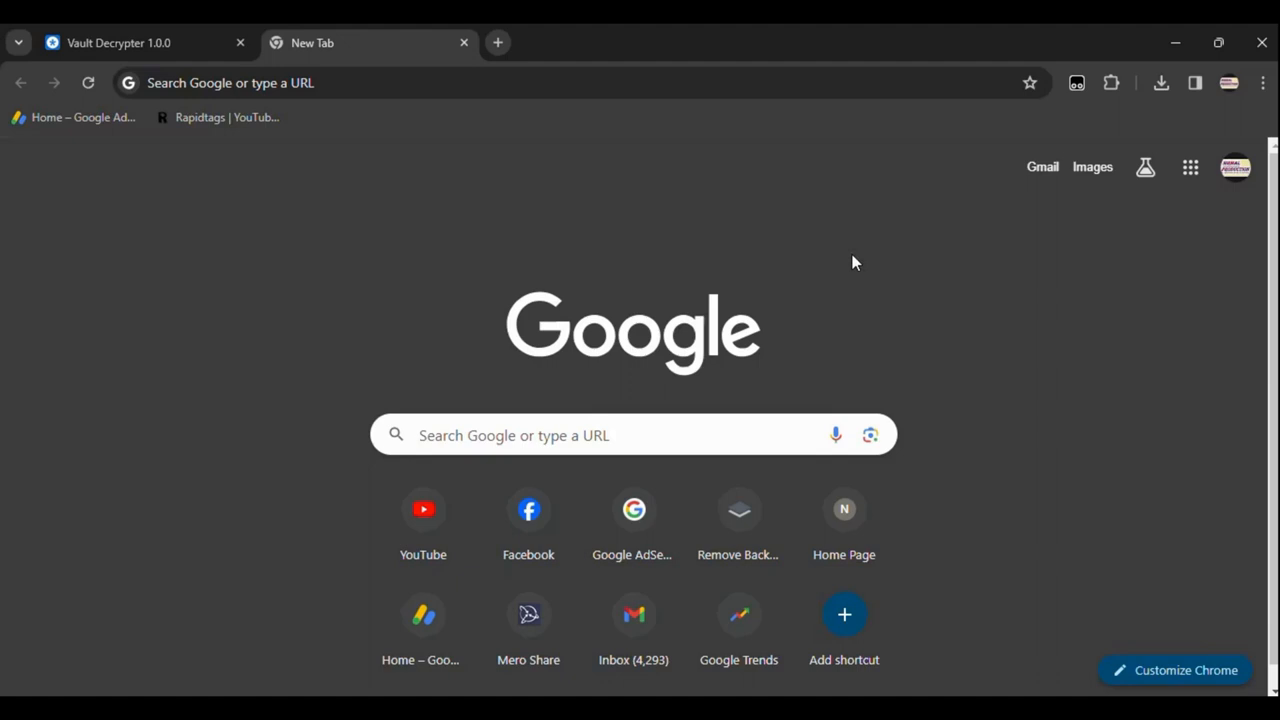
mouse_move(730, 195)
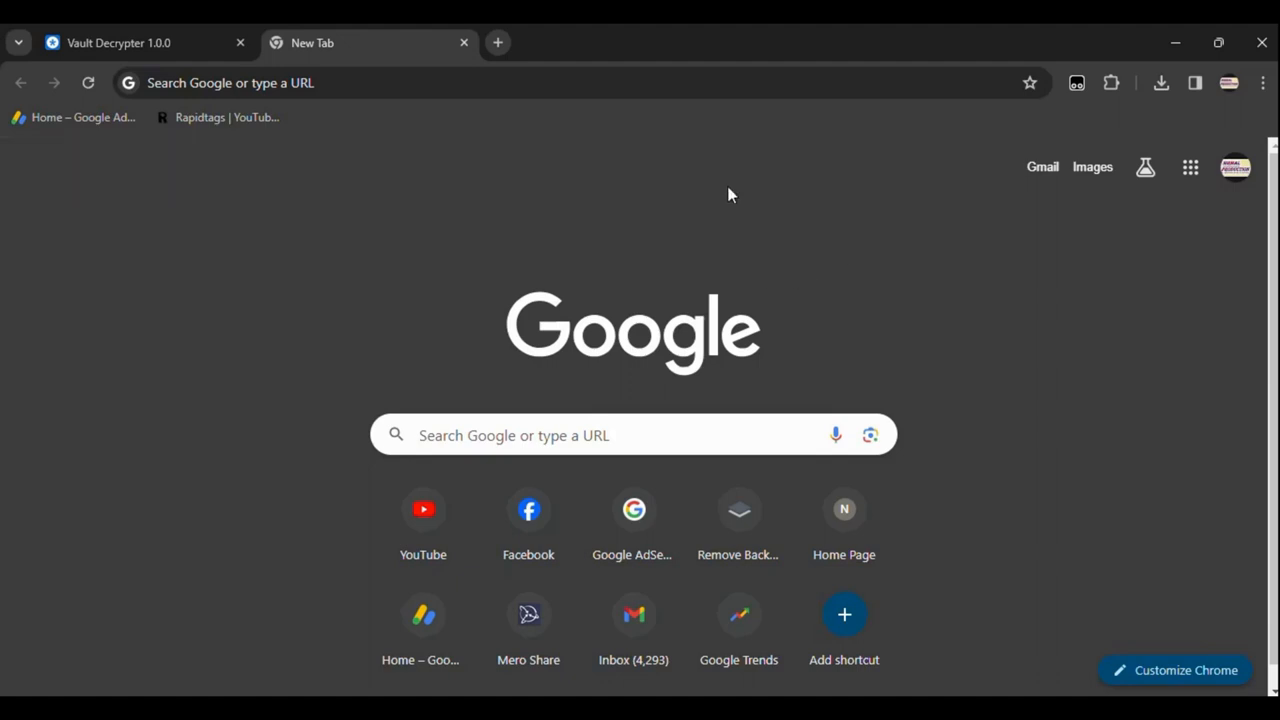
mouse_move(477, 171)
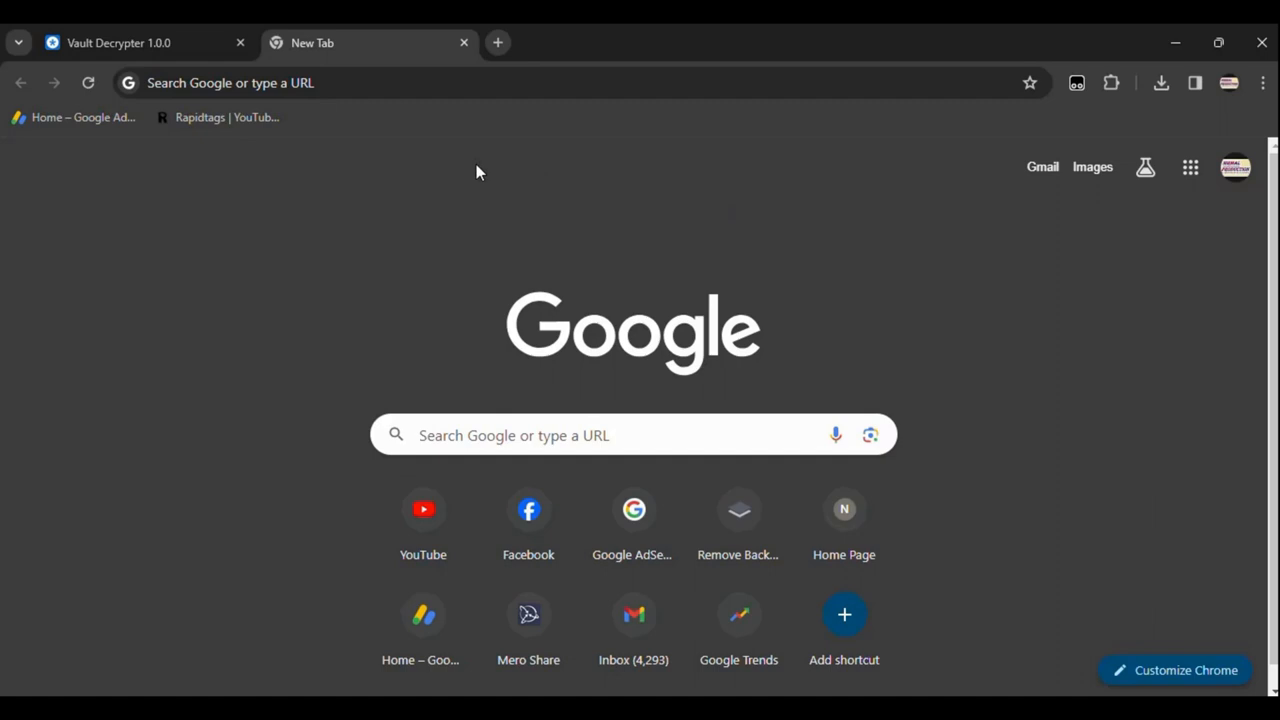
mouse_move(483, 168)
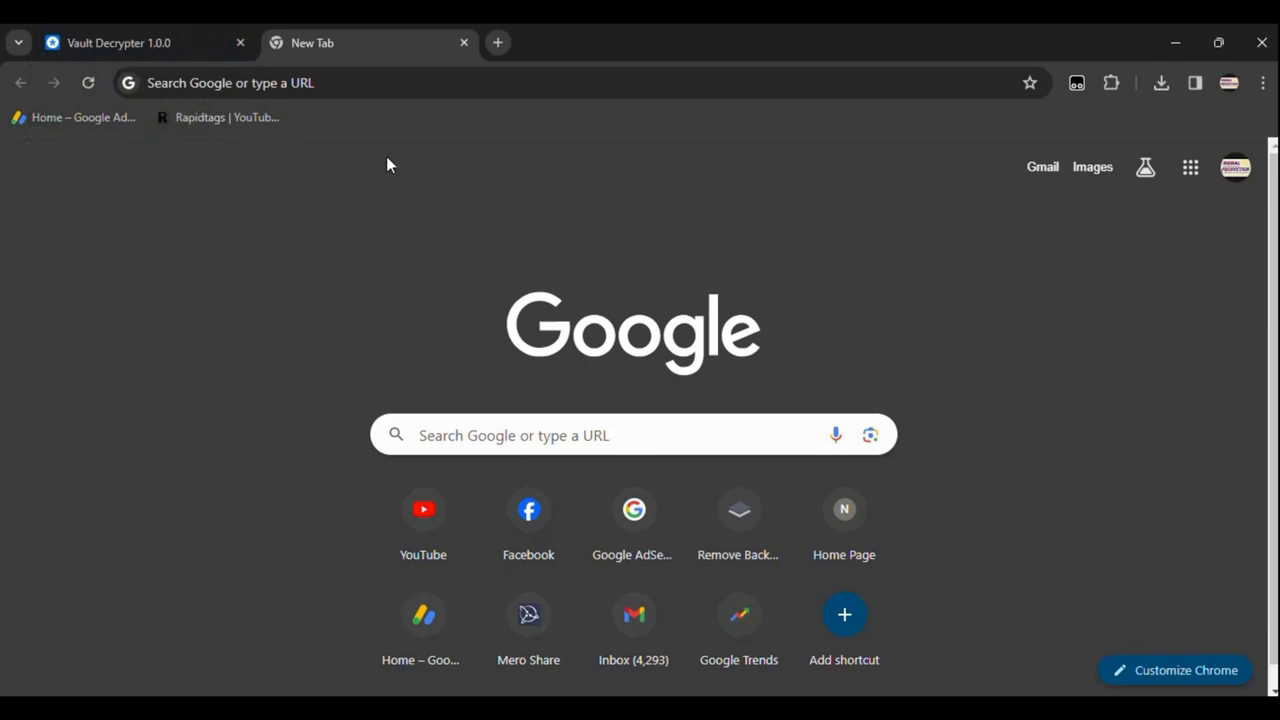
mouse_move(360, 163)
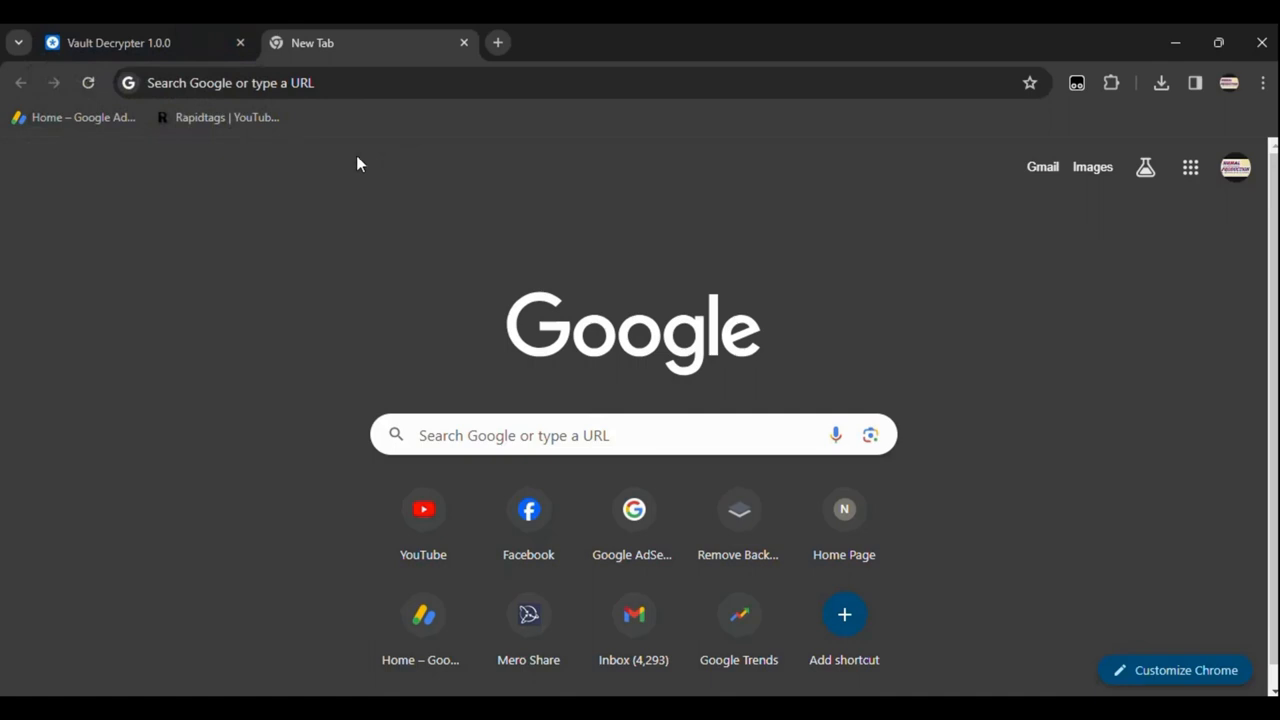
mouse_move(352, 186)
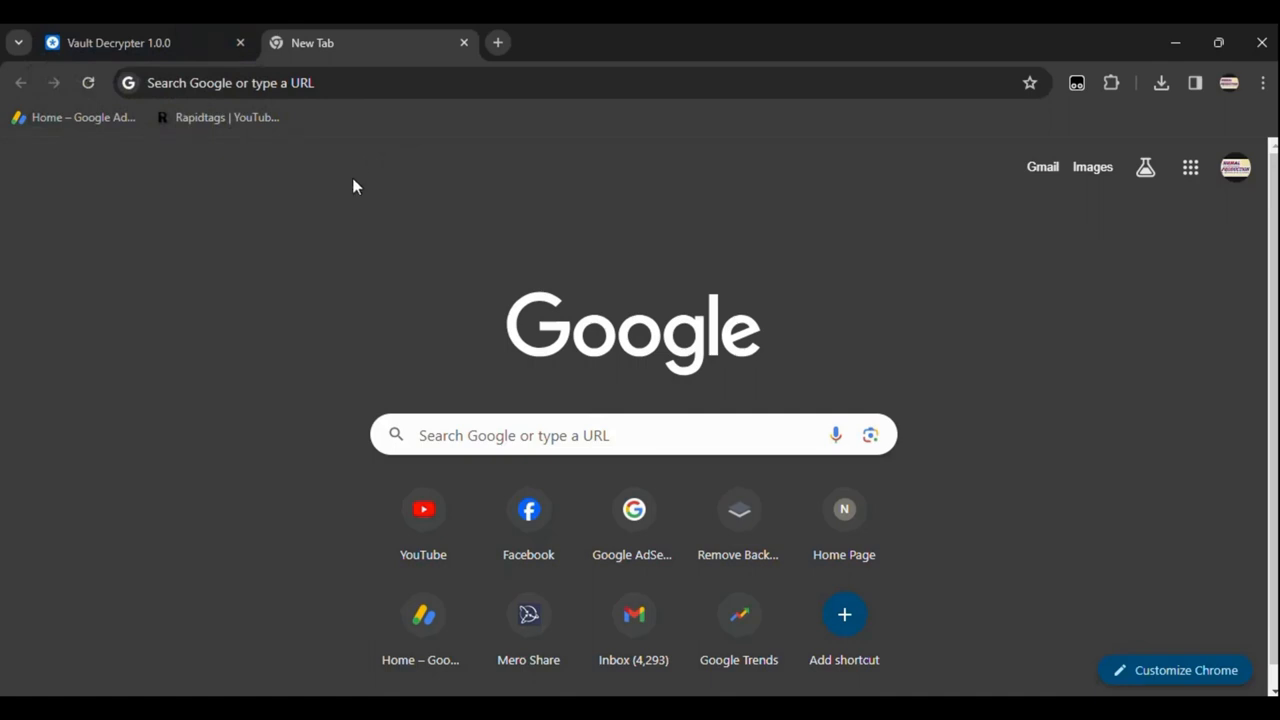
- Switch to the Vault Decrypter 1.0.0 tab and scroll down to the upload area
click(118, 42)
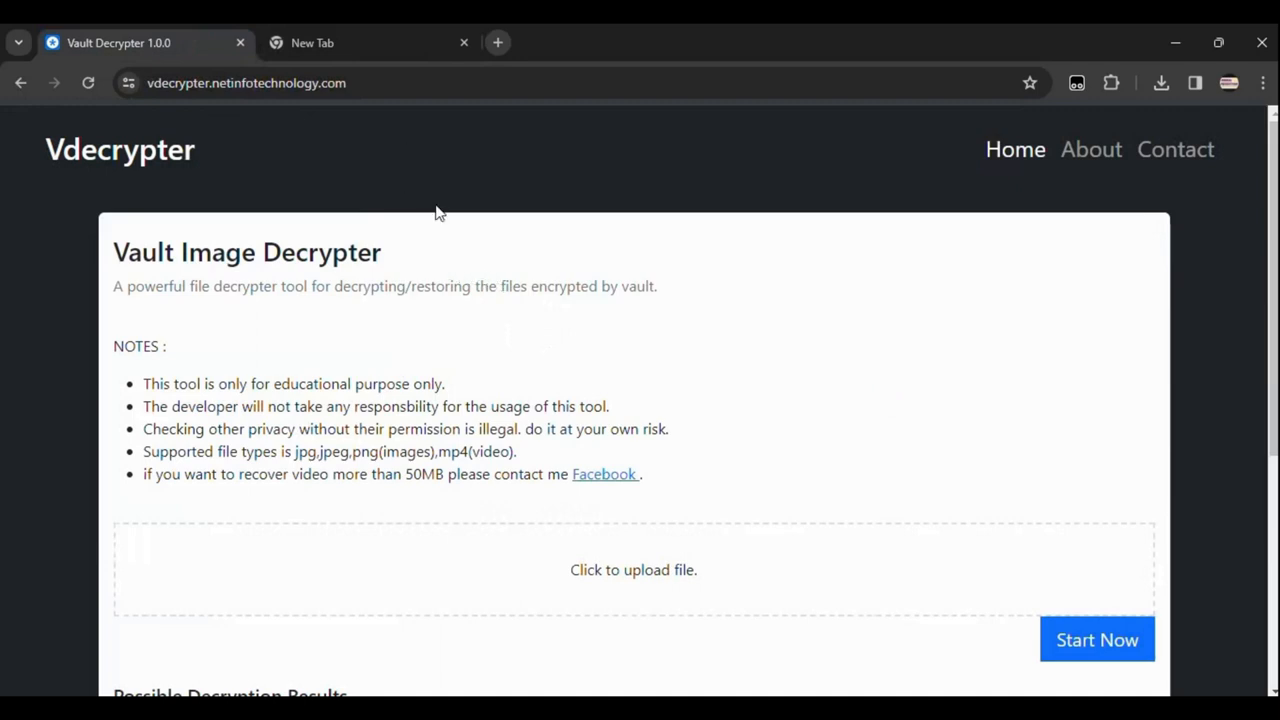
mouse_move(458, 291)
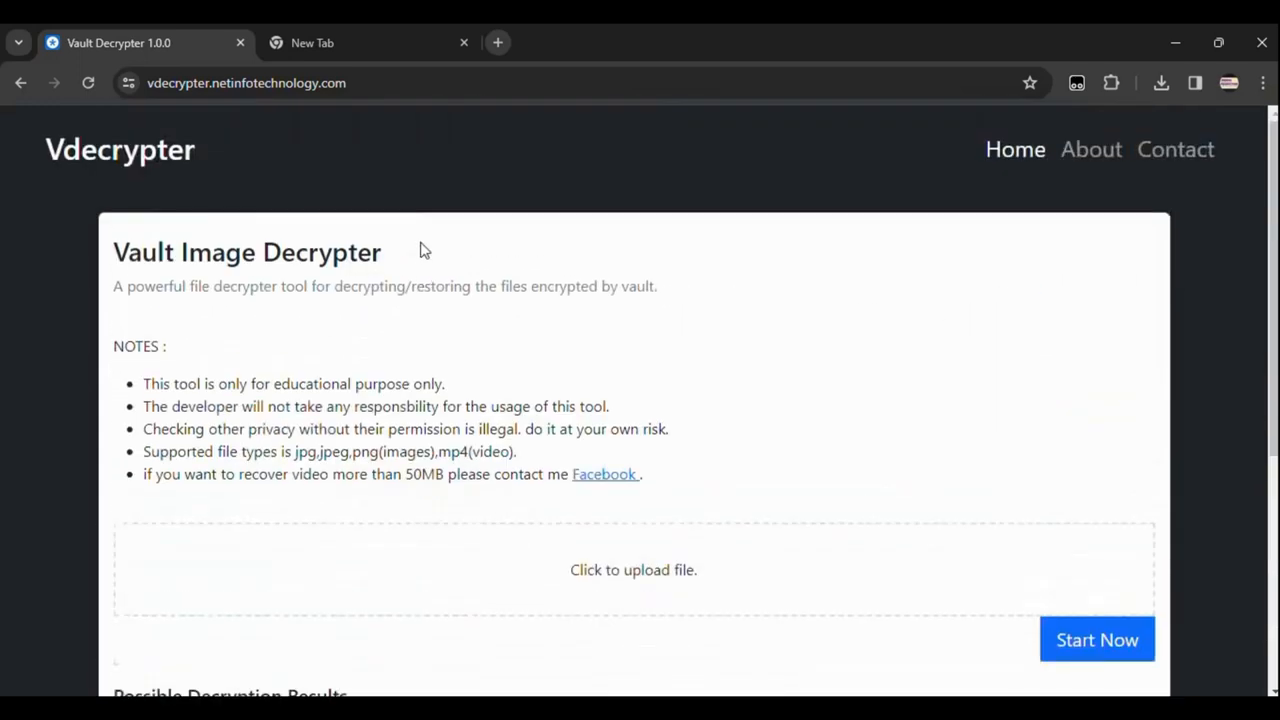
mouse_move(428, 289)
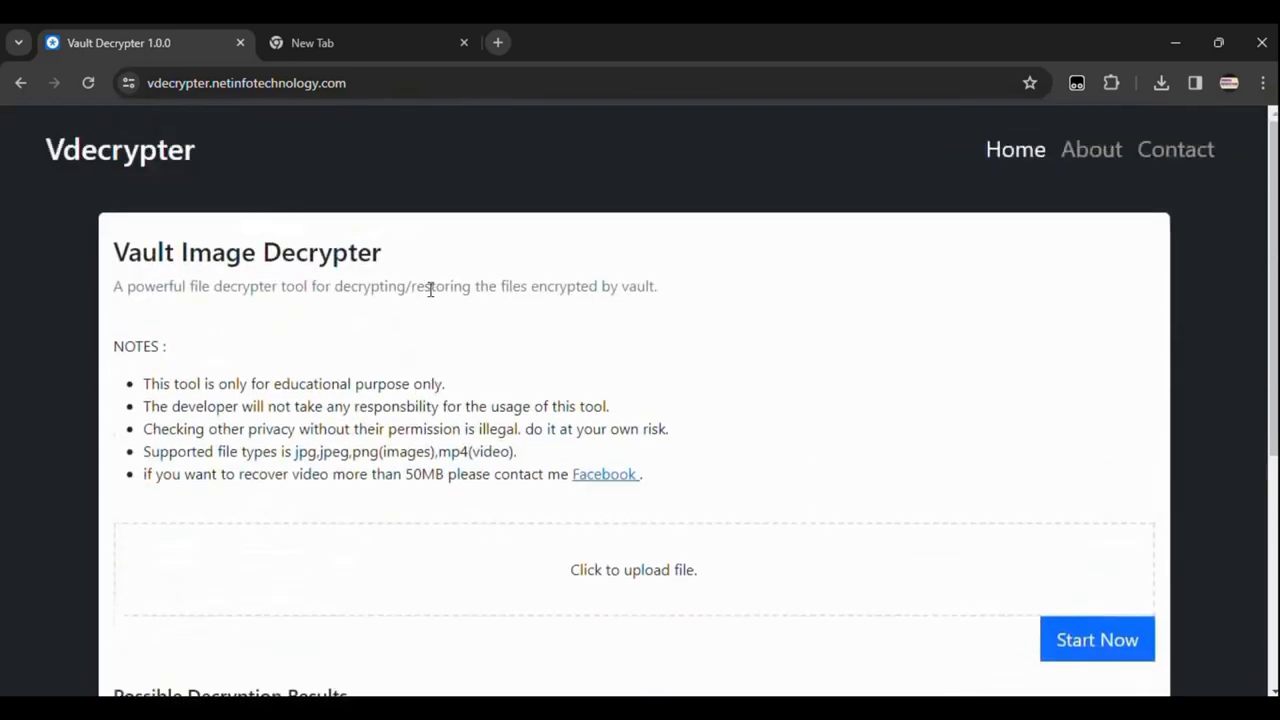
scroll(down, 3)
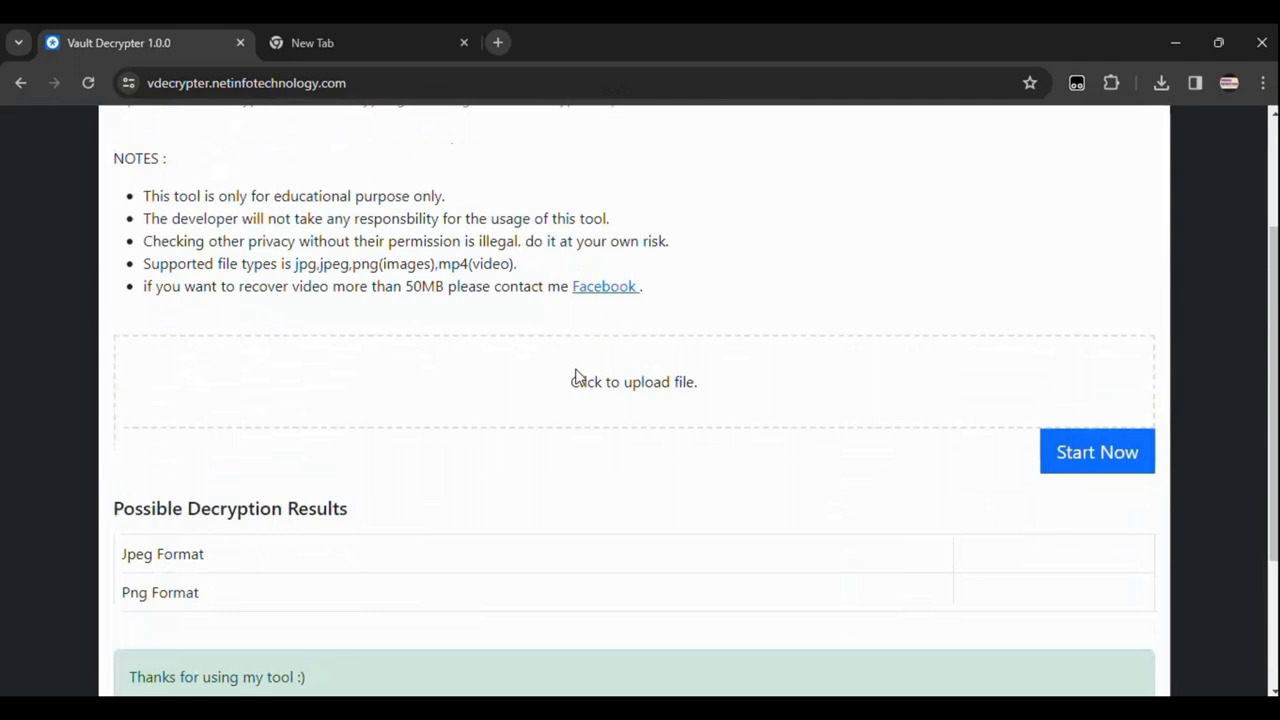
mouse_move(628, 390)
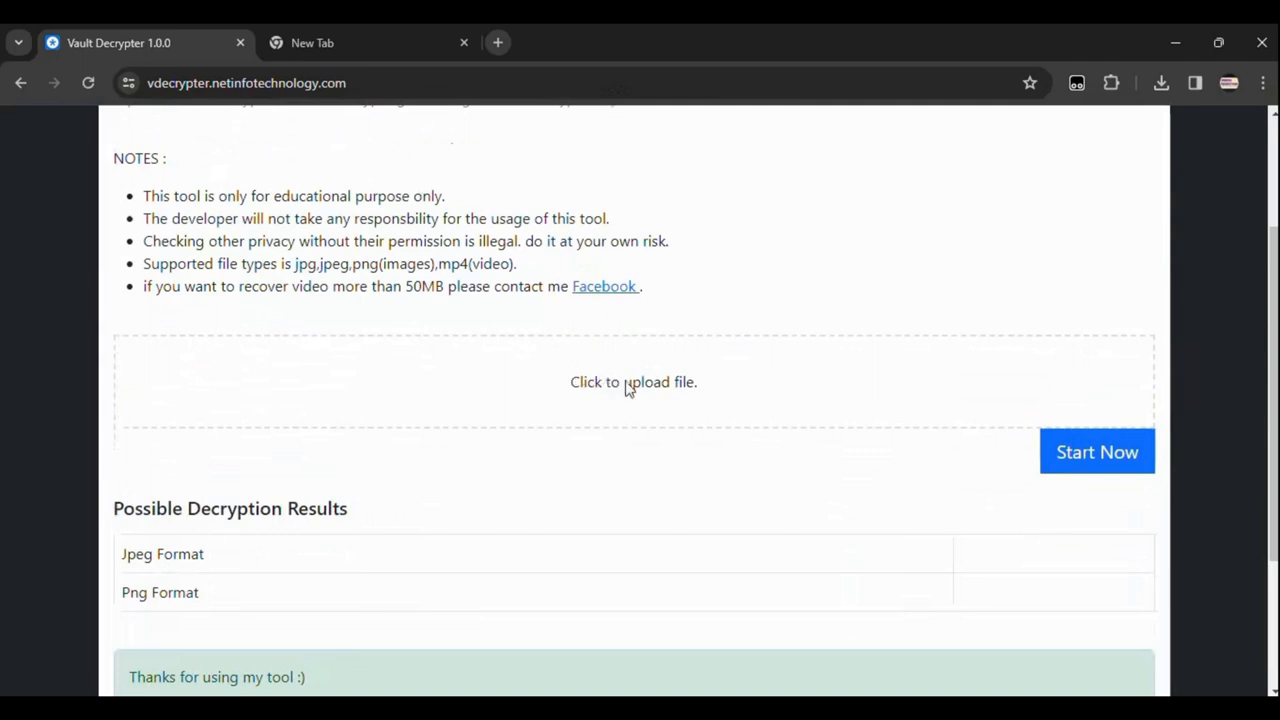
- Upload 1680491051027.bin from the Downloads folder into the decrypter
click(633, 382)
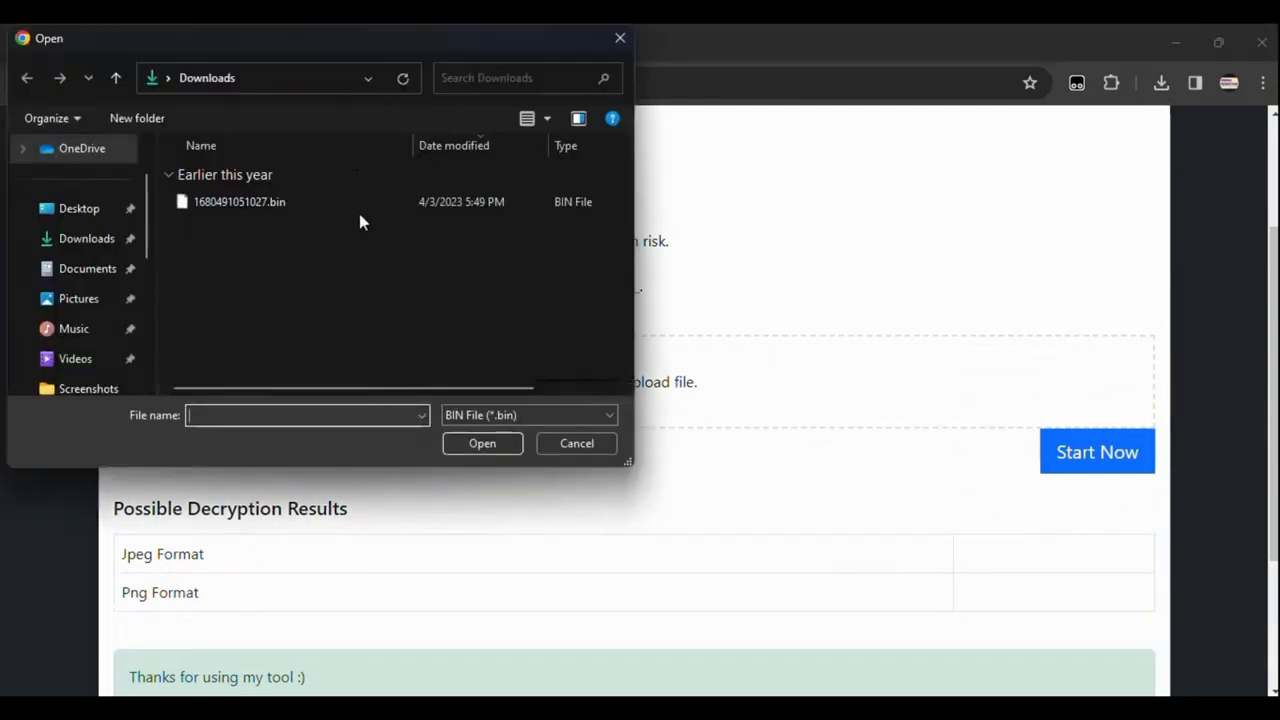
click(239, 201)
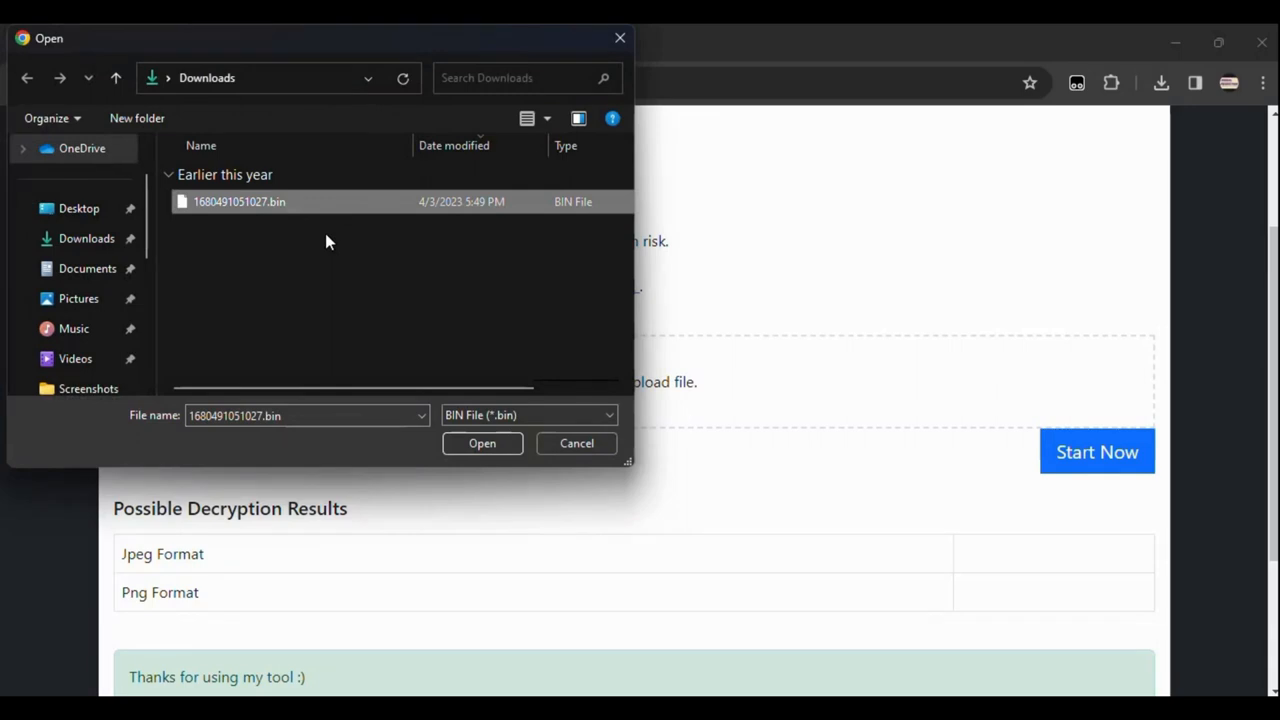
mouse_move(350, 277)
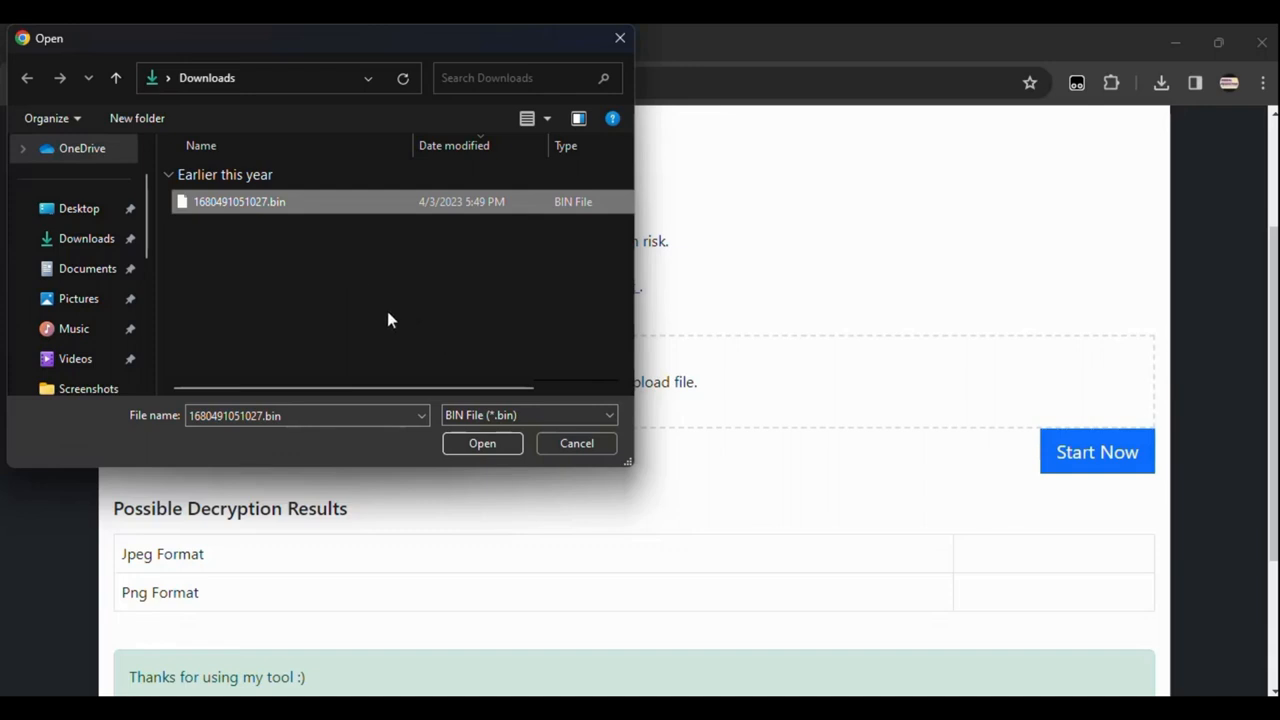
mouse_move(405, 387)
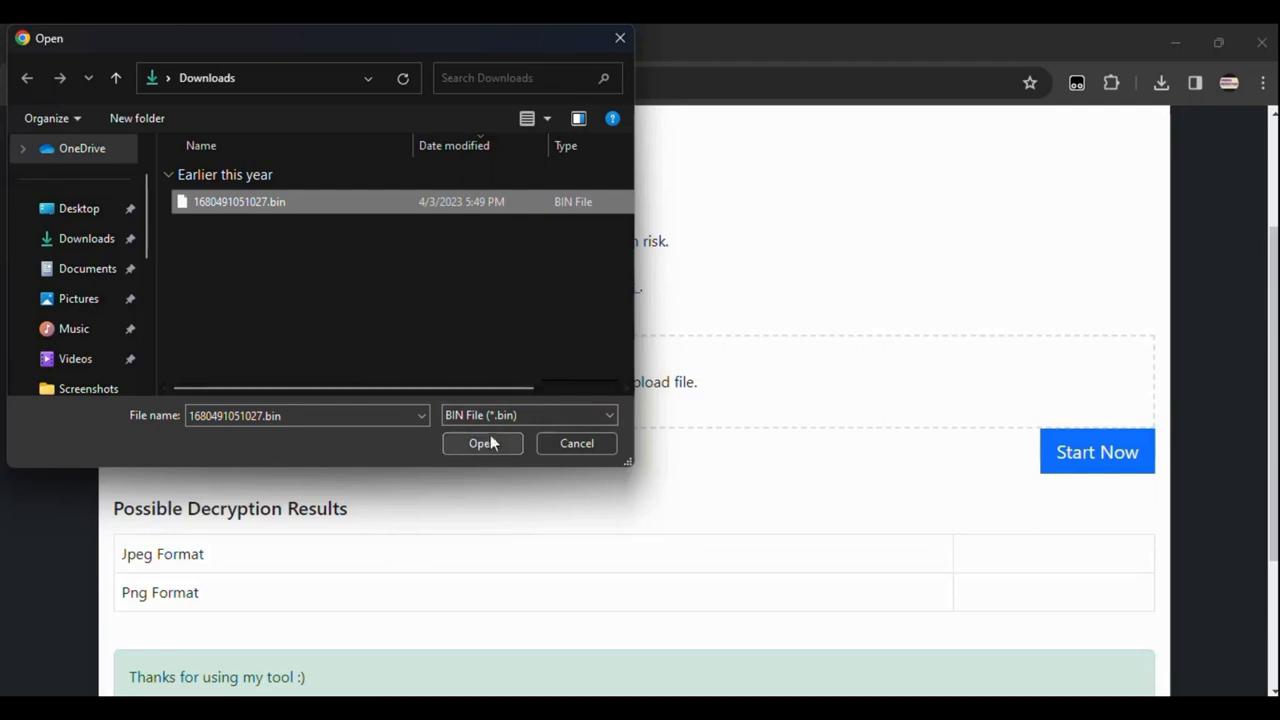
click(481, 443)
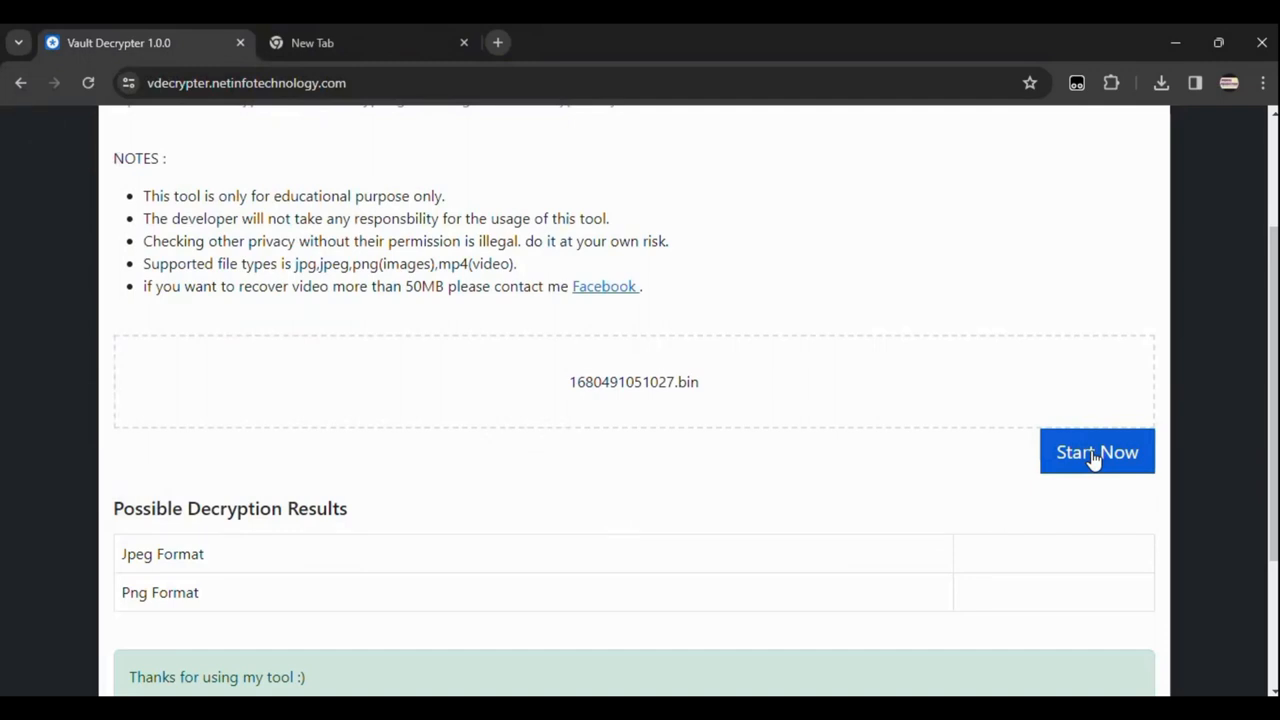
- Run Start Now to decrypt the file and review the tulip field JPEG result
click(1097, 452)
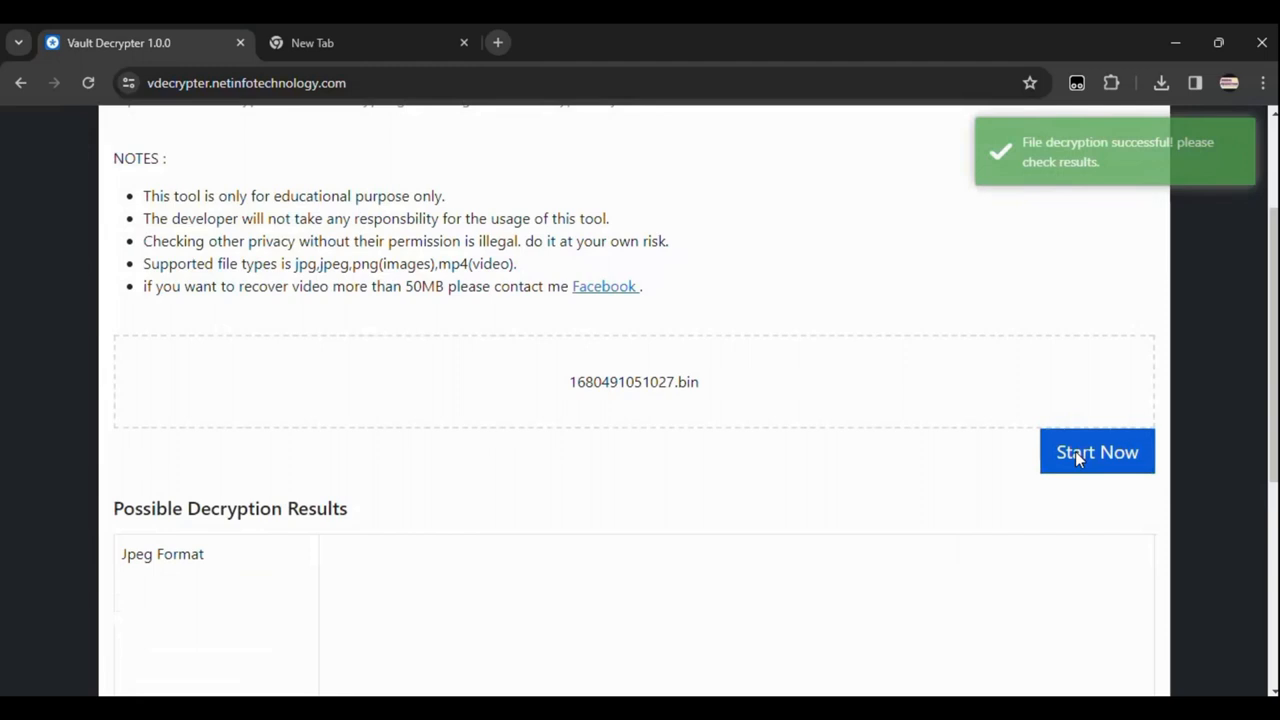
click(1096, 452)
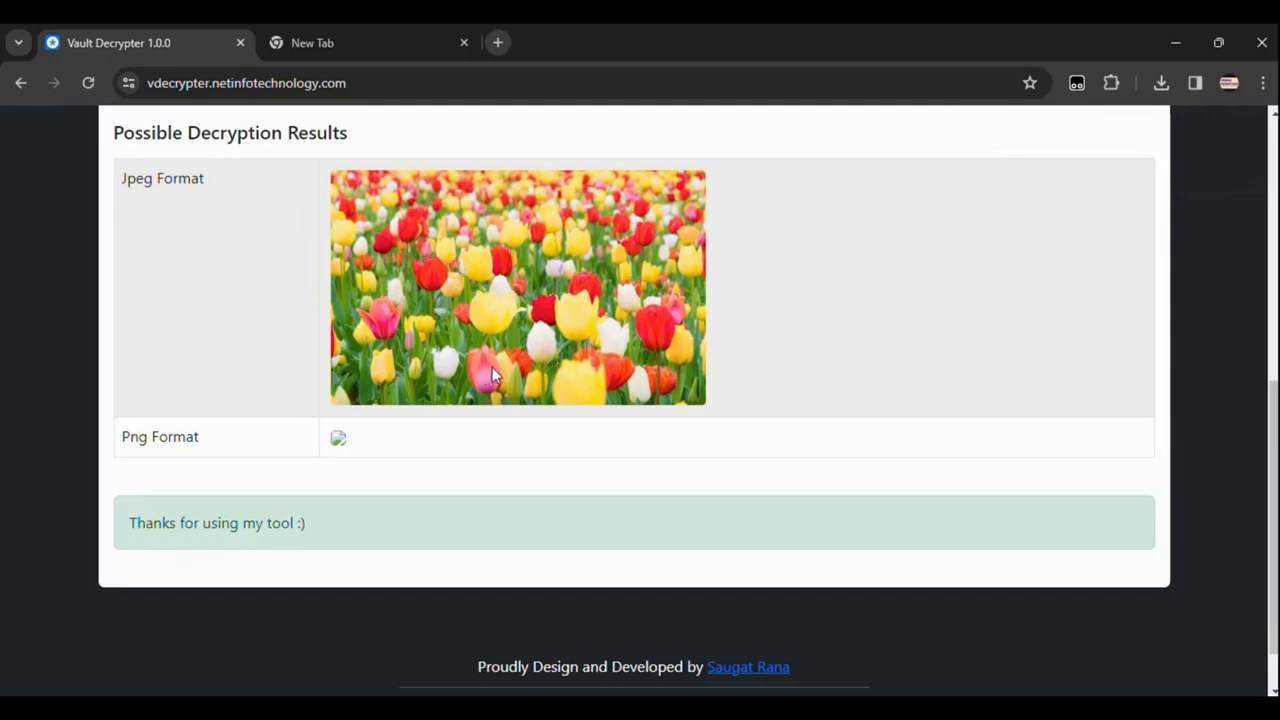
scroll(up, 3)
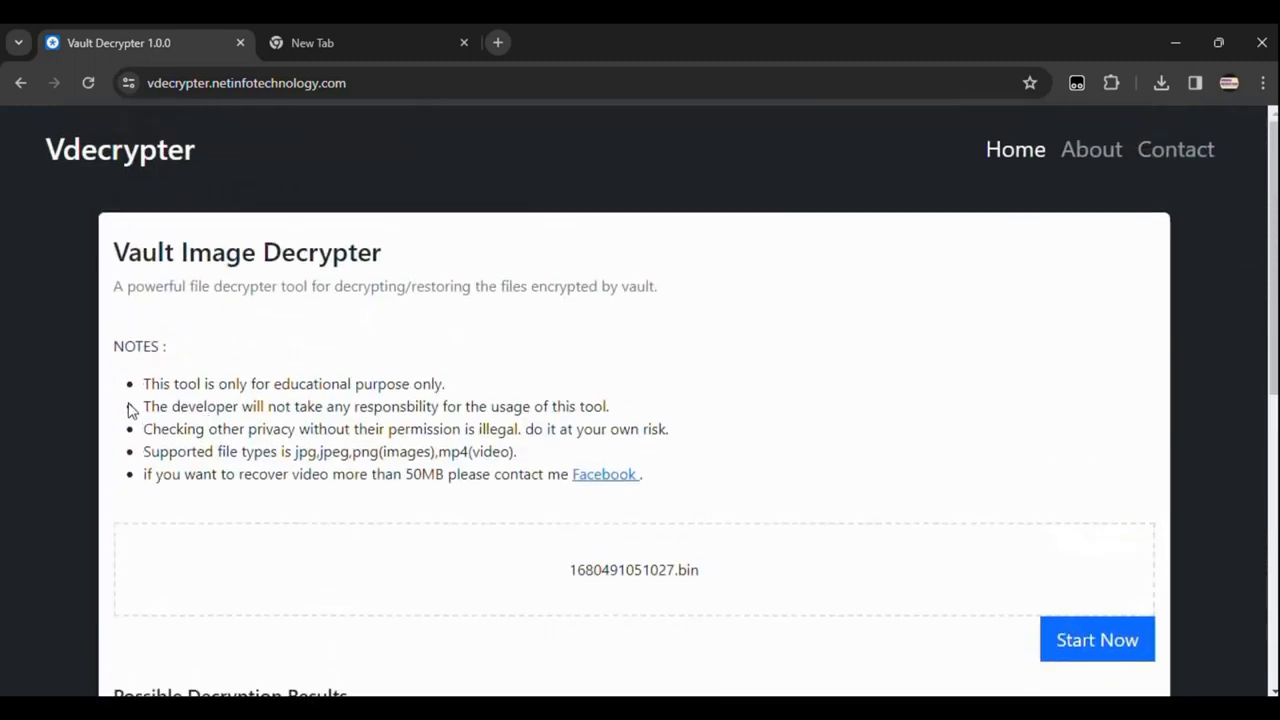